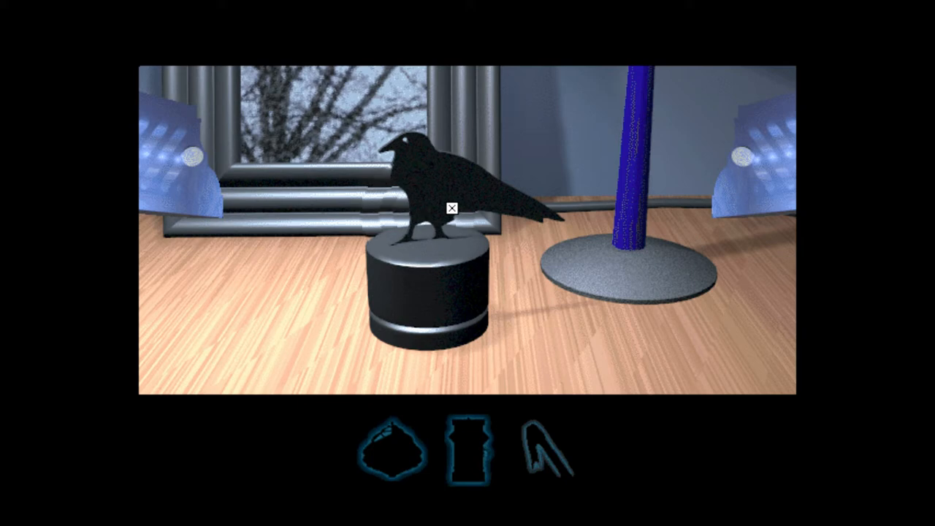
Move forward from the raven desk and descend the stairs to the living-room doorway
{"action": "left_click", "coordinate": [450, 208]}
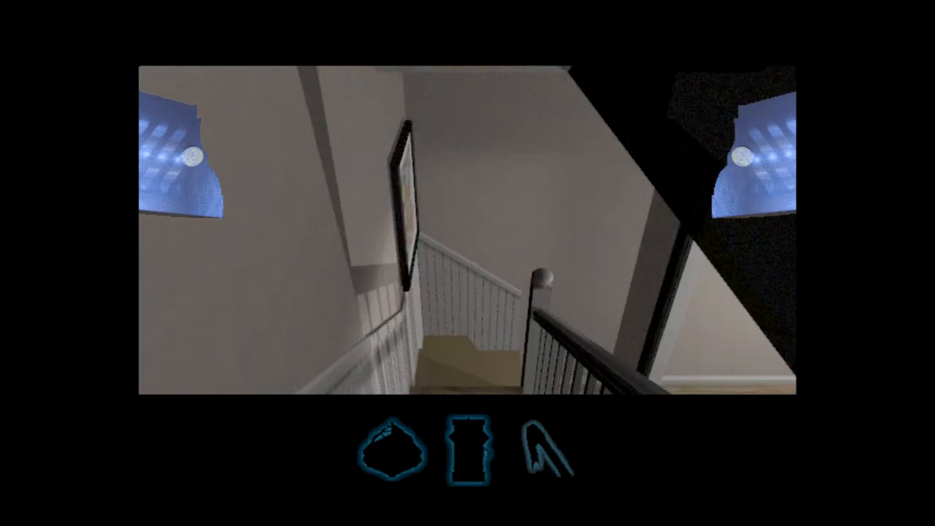
{"action": "left_click", "coordinate": [468, 343]}
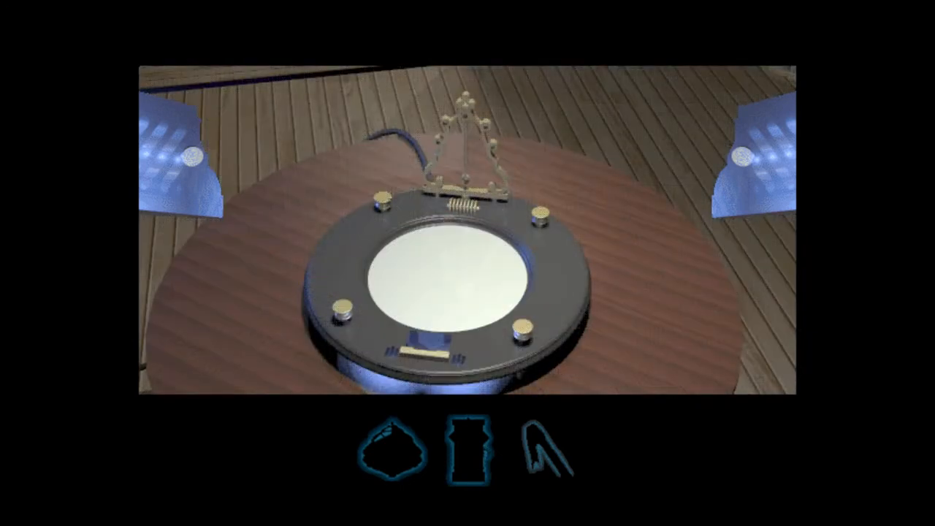
{"action": "mouse_move", "coordinate": [157, 145]}
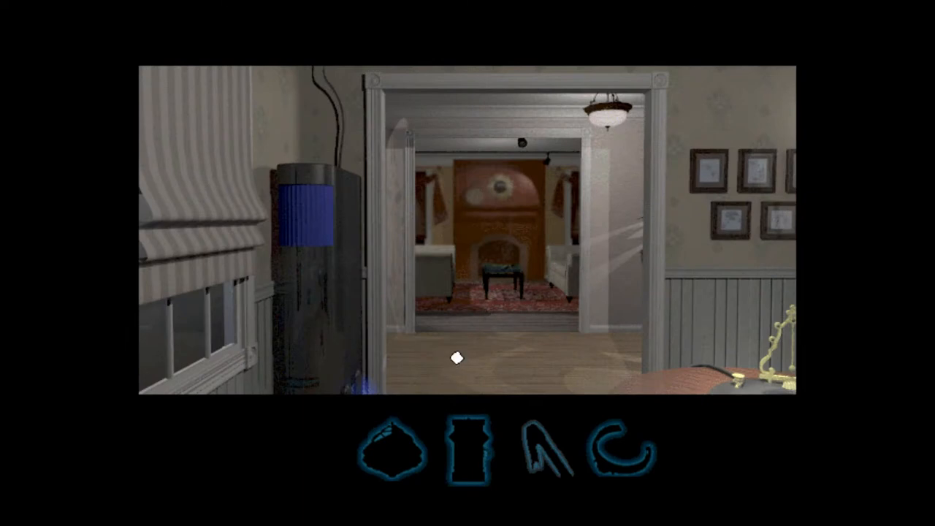
Exit the house and follow the path to the stone boathouse by the lamppost
{"action": "left_click", "coordinate": [457, 357]}
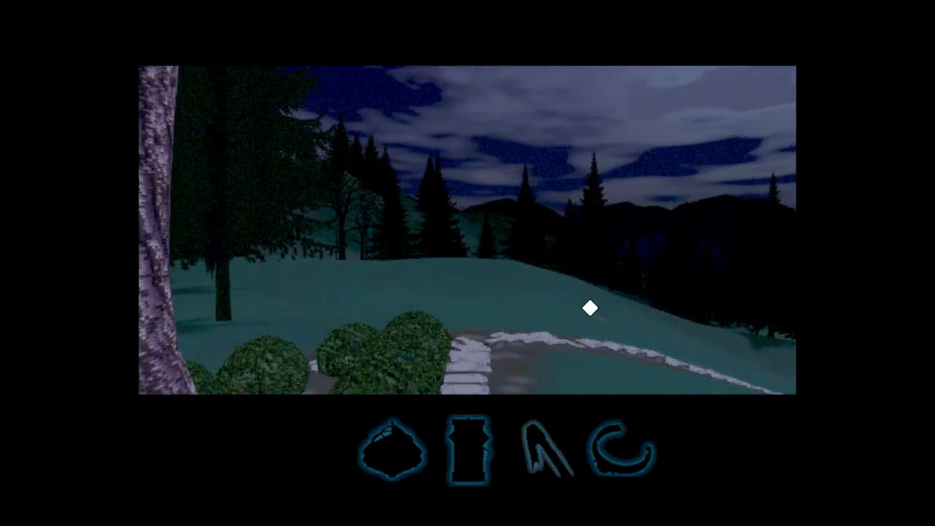
{"action": "left_click", "coordinate": [589, 308]}
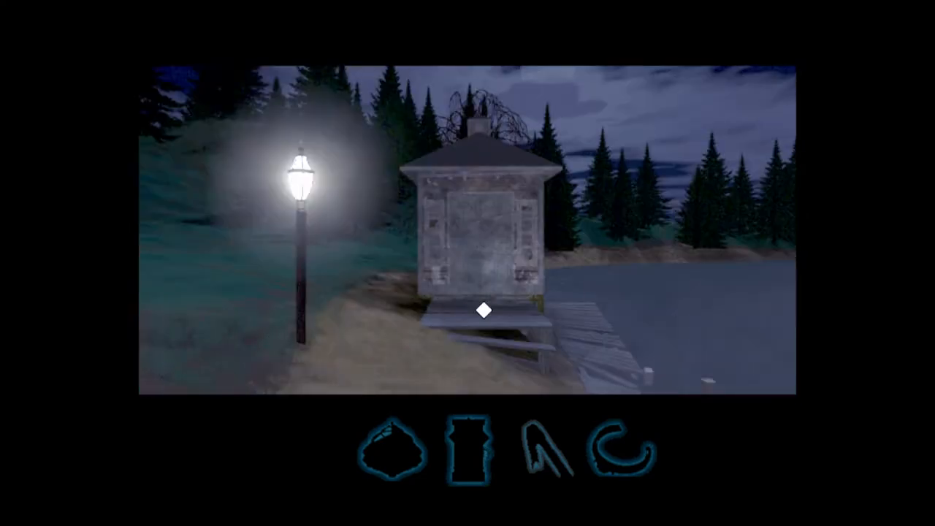
{"action": "left_click", "coordinate": [483, 310]}
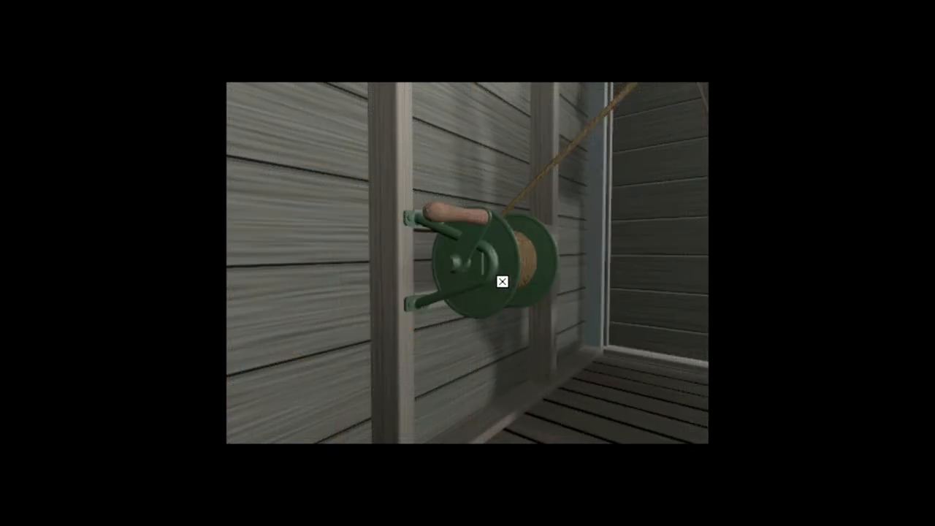
Turn the crank handle on the green rope reel
{"action": "left_click", "coordinate": [501, 283]}
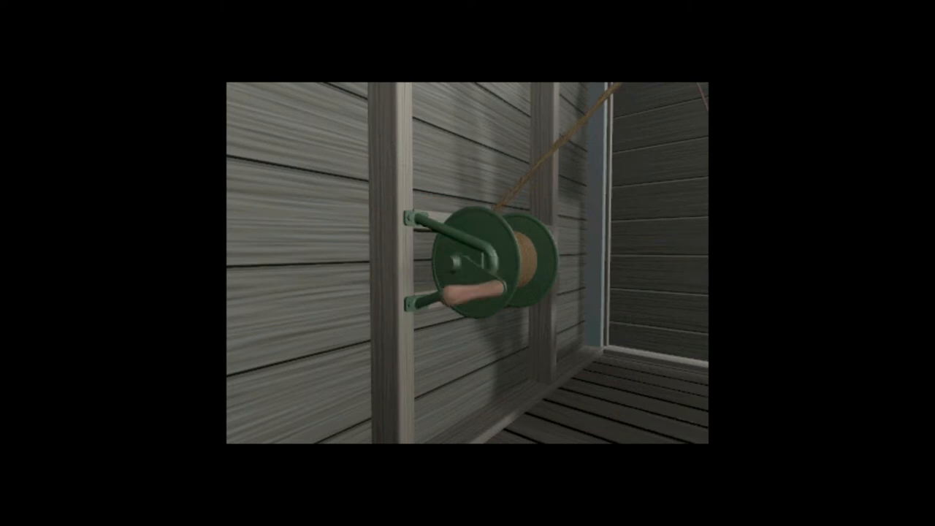